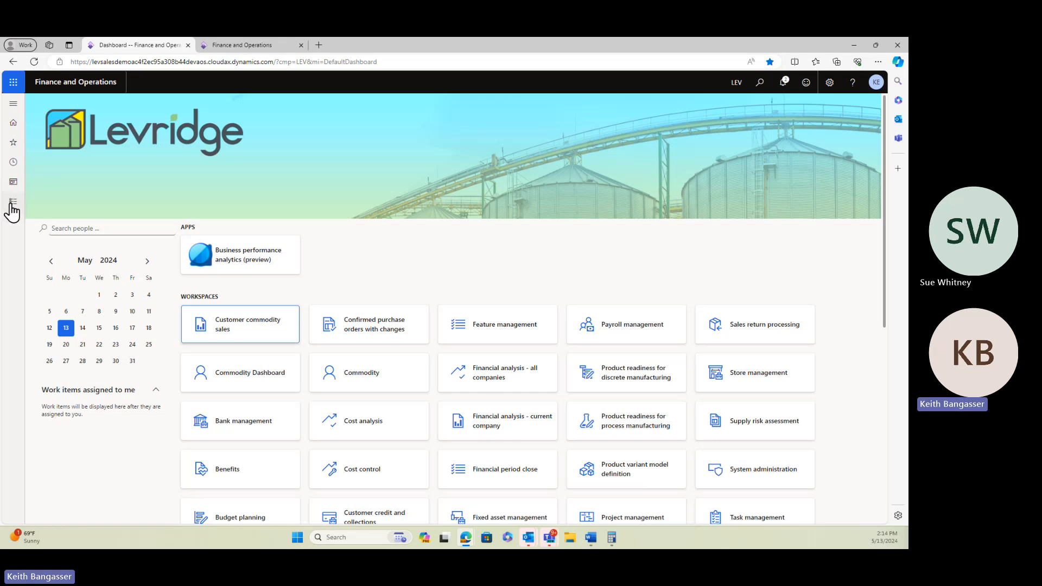
# Navigate to Commodity accounting's Settlement payments list showing the open unpaid BAR settlements.
pyautogui.click(12, 202)
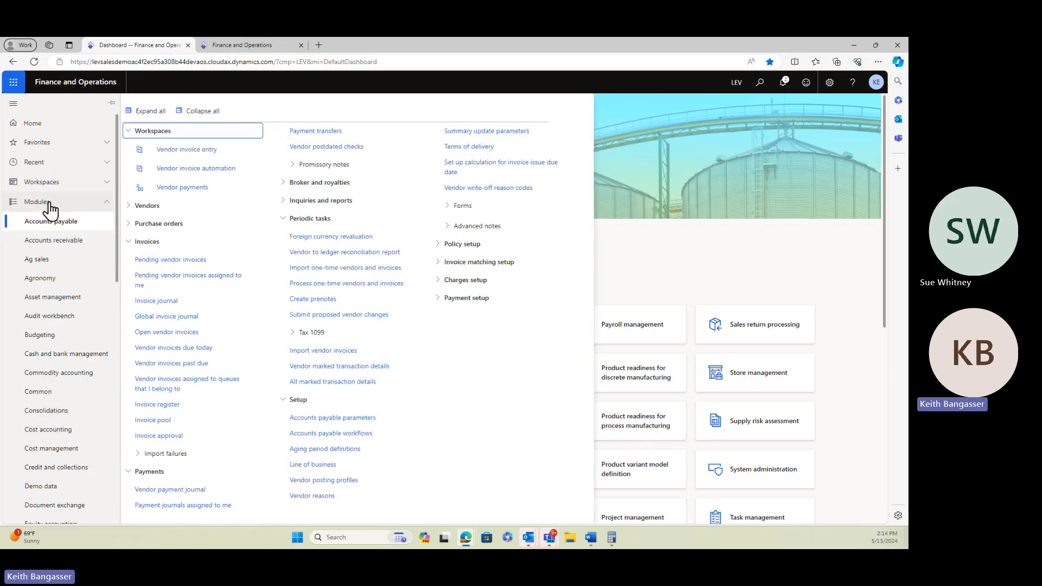
pyautogui.click(59, 373)
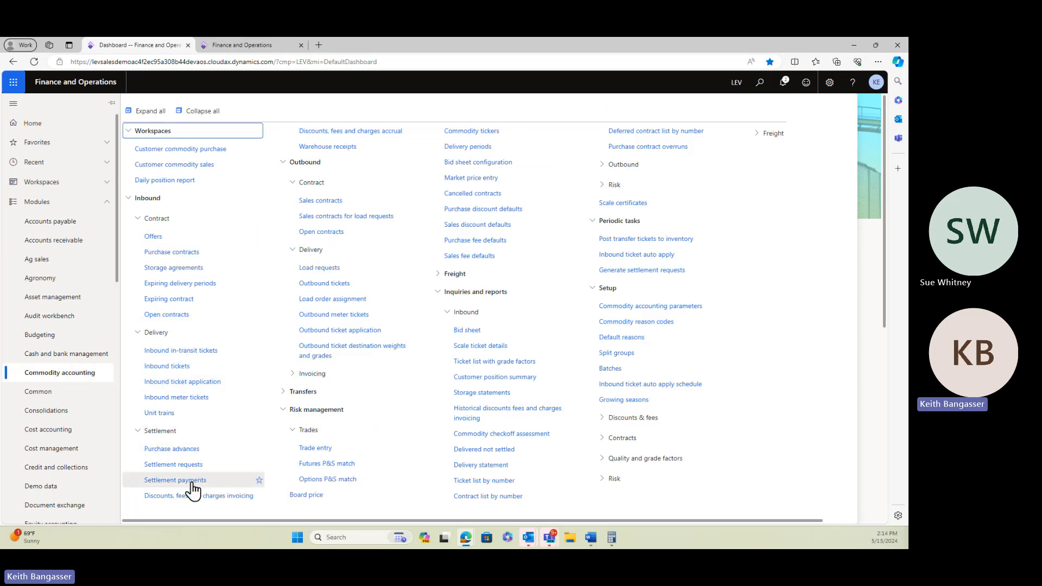
pyautogui.click(175, 480)
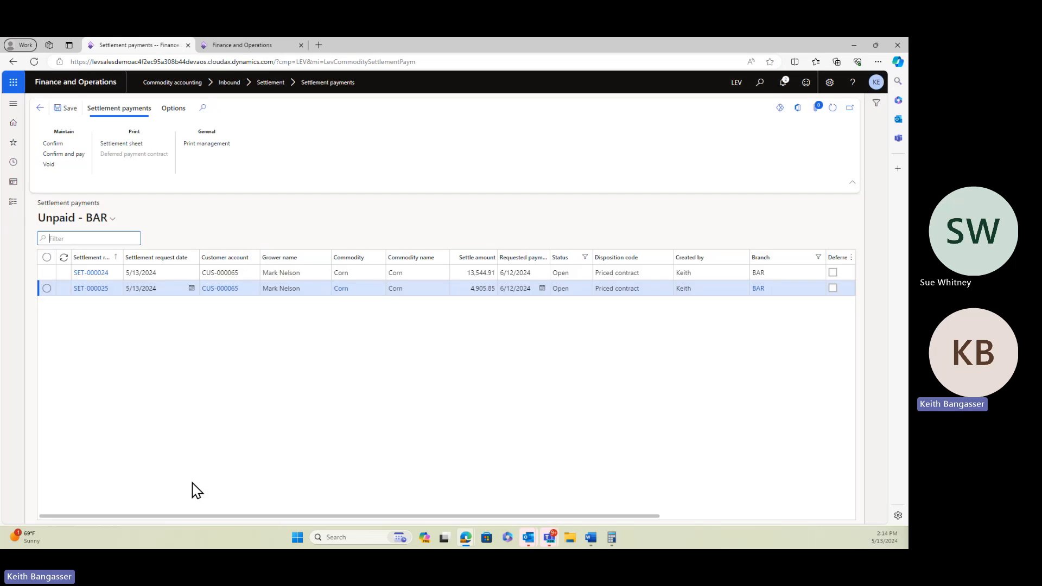
pyautogui.moveTo(255, 440)
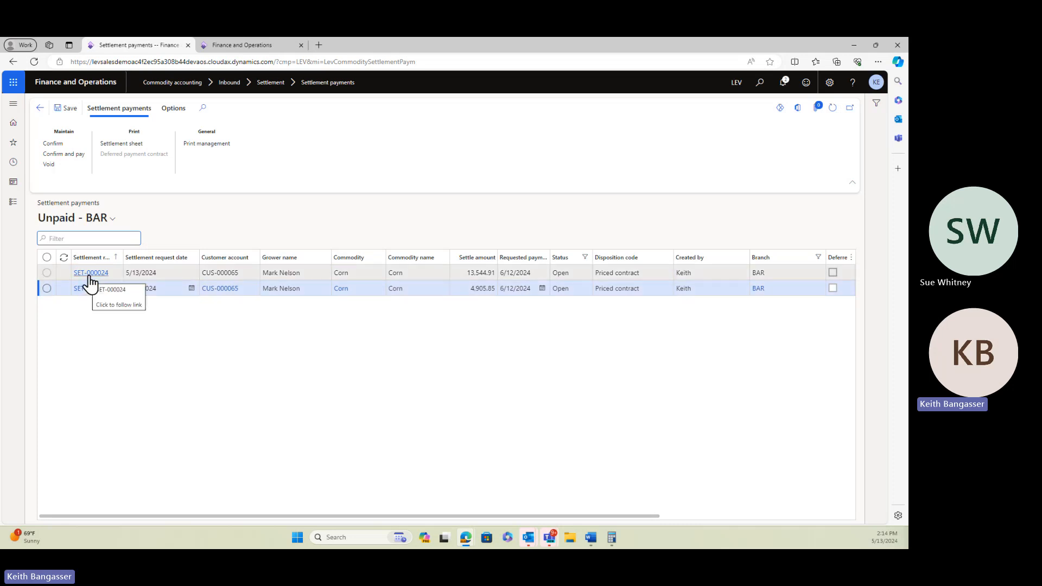
# Open settlement SET-000024 to view its amounts and three BAR scale tickets.
pyautogui.click(90, 273)
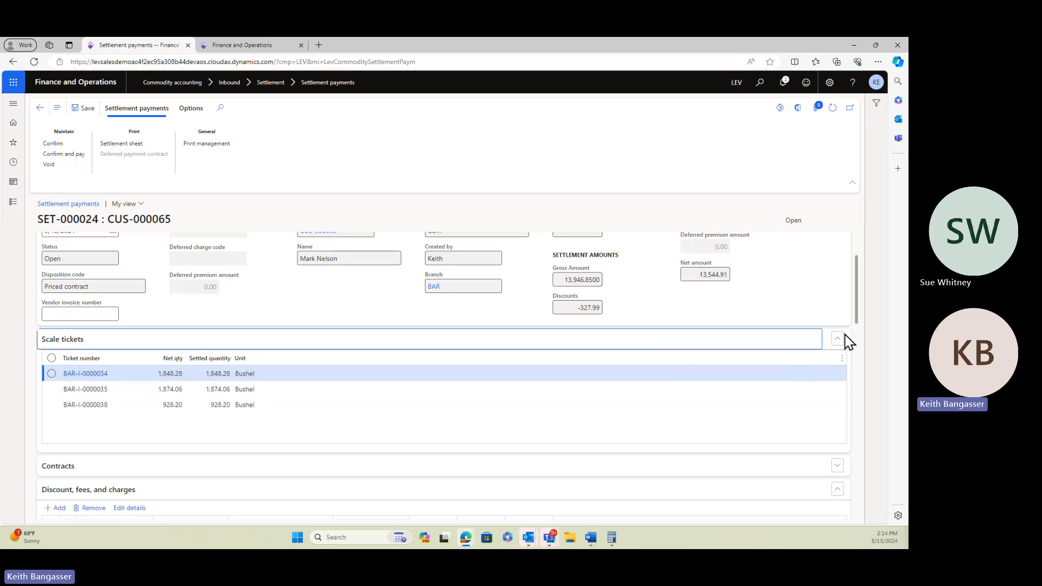
# Hide the scale tickets and view the Discount, fees, and charges lines of SET-000024.
pyautogui.click(837, 338)
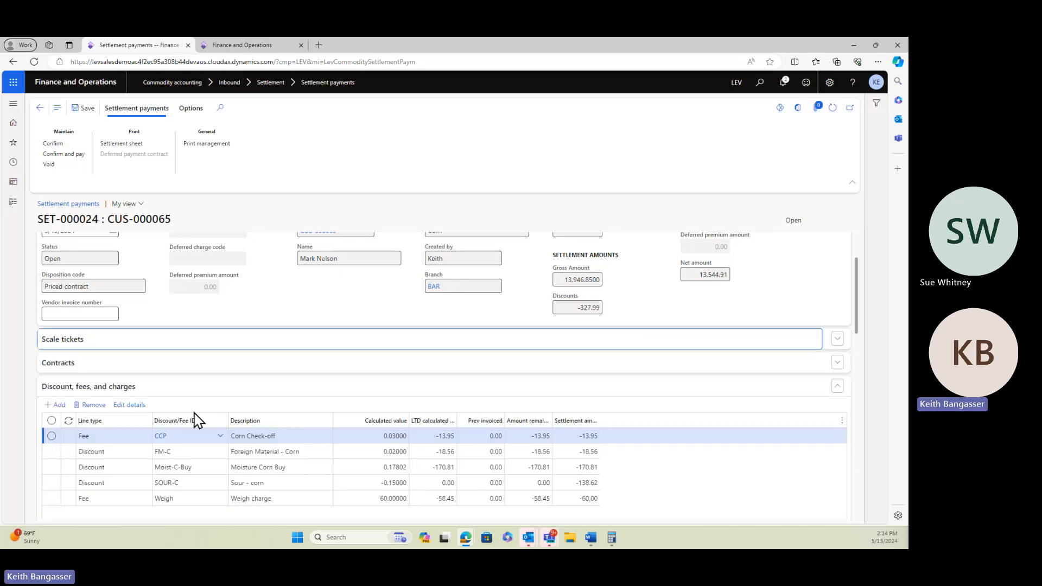
pyautogui.scroll(-3)
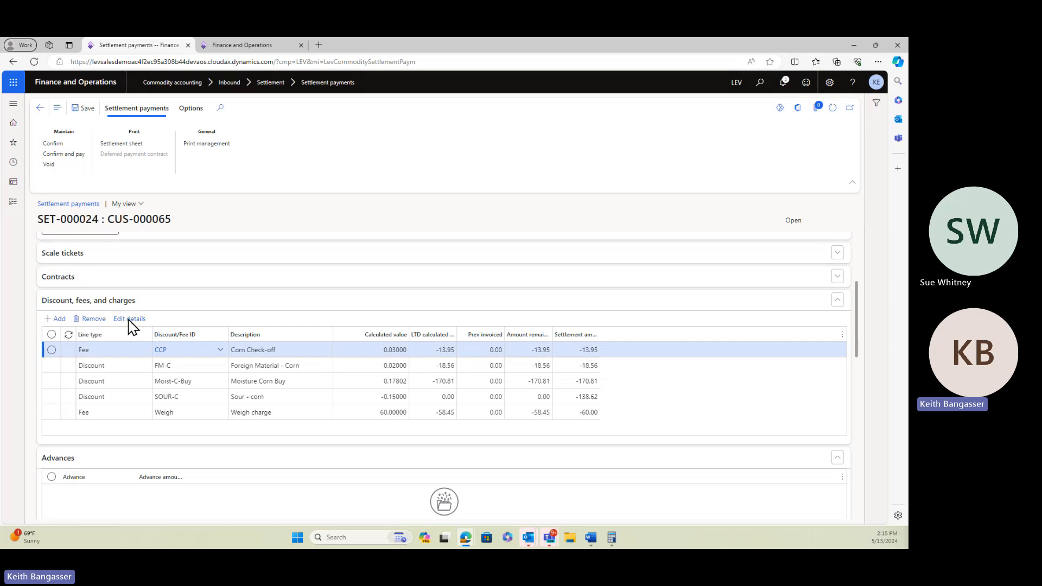
# View the per-ticket discount and fee details totaling -327.99 discounts and -73.95 fees.
pyautogui.click(129, 319)
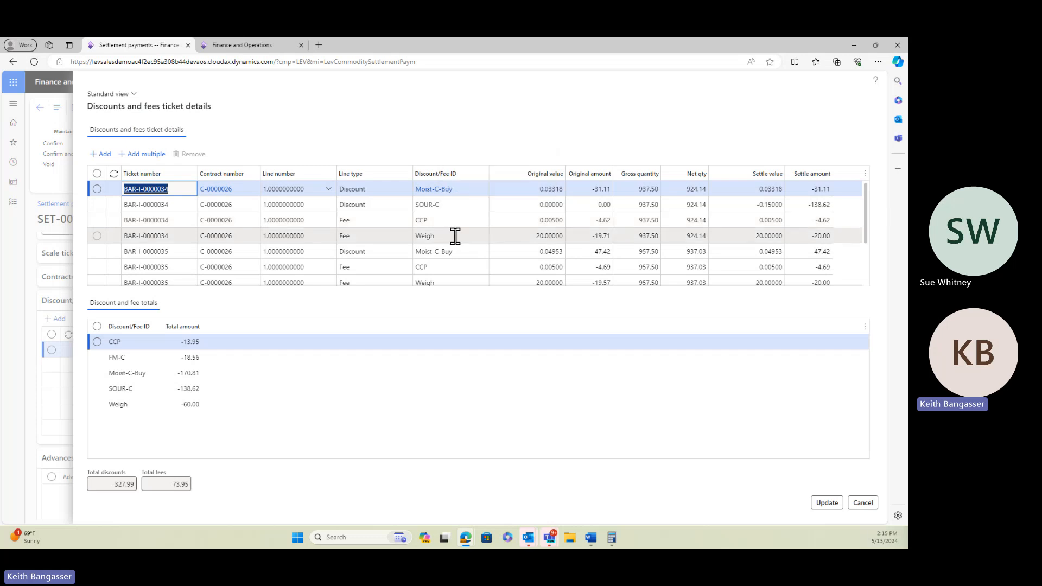
pyautogui.moveTo(163, 236)
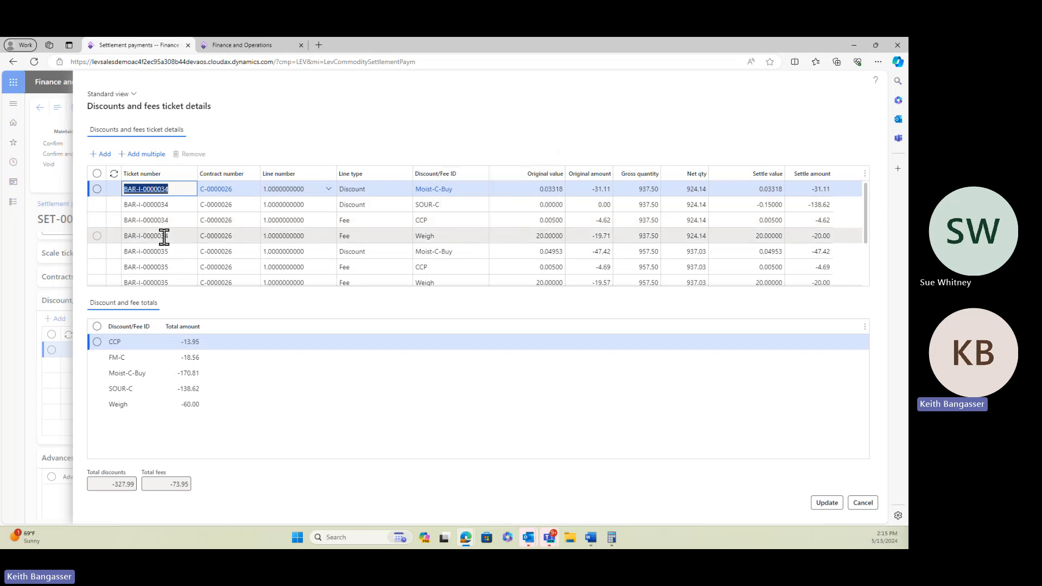
pyautogui.scroll(-3)
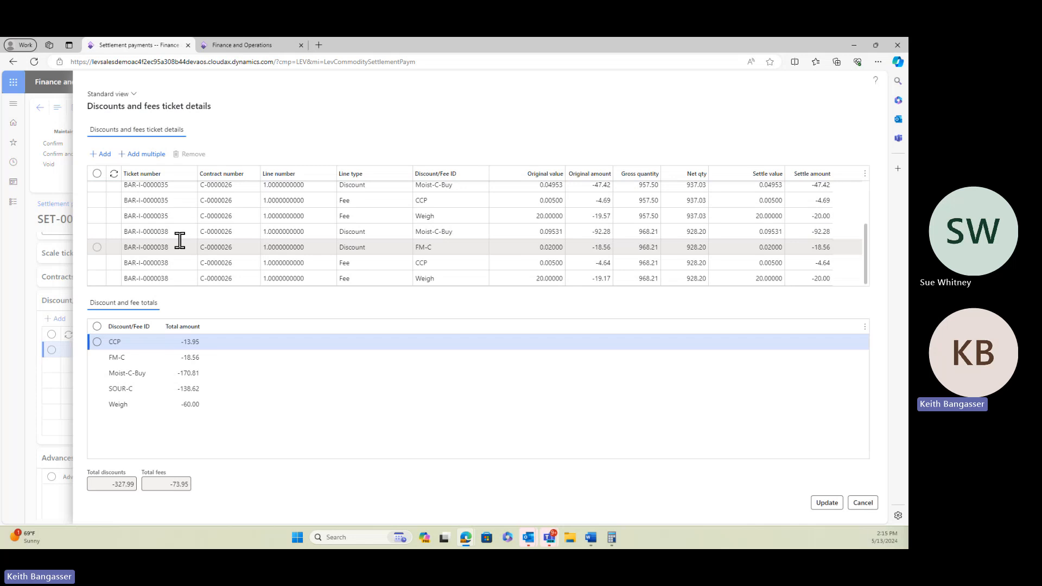
pyautogui.moveTo(203, 259)
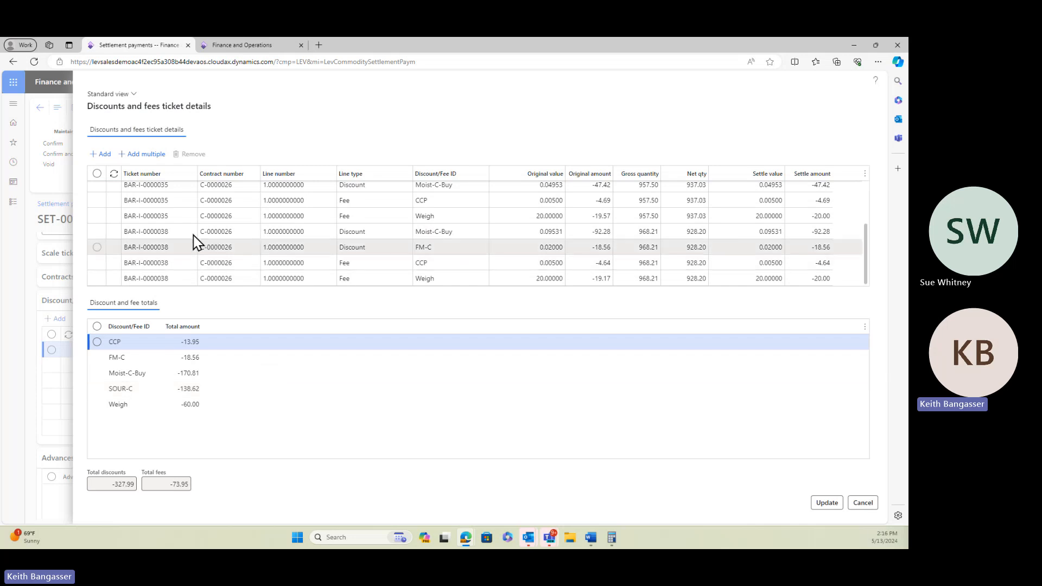
pyautogui.moveTo(190, 230)
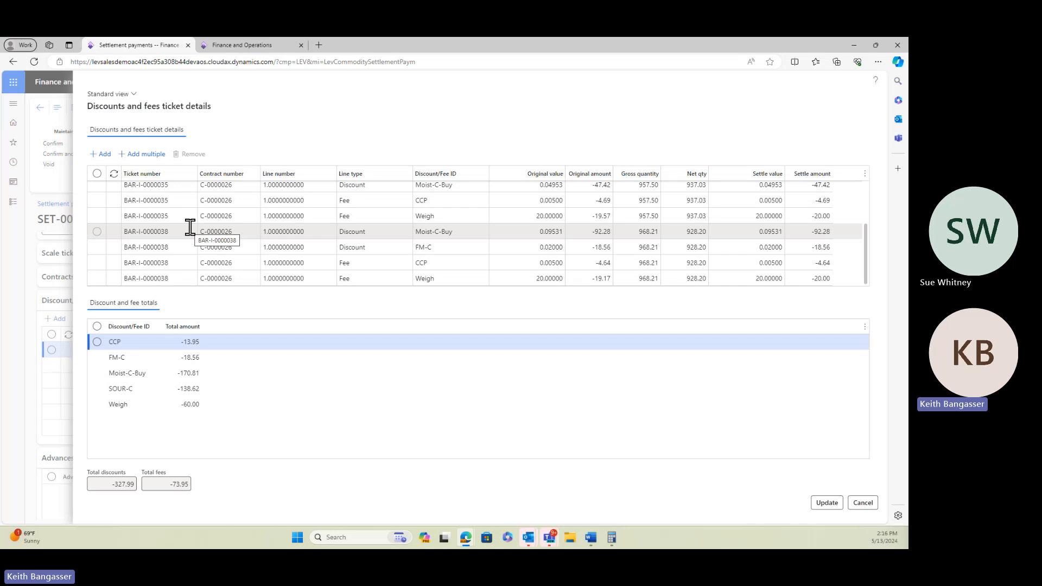
pyautogui.moveTo(134, 170)
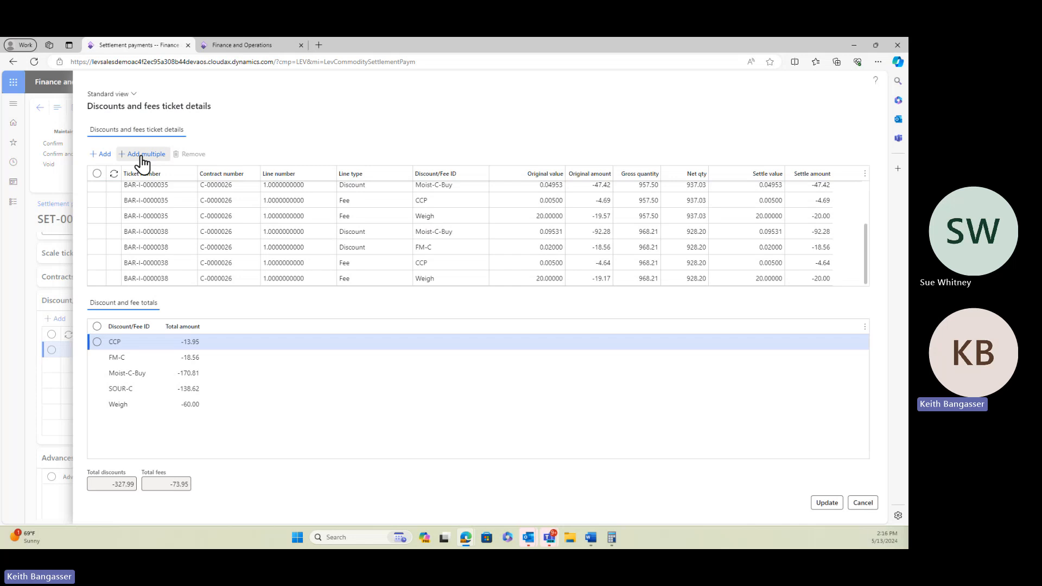
# In Add multiple, enter a Fee line with ID FreightPrem, amount 55.00, for all three scale tickets.
pyautogui.click(145, 154)
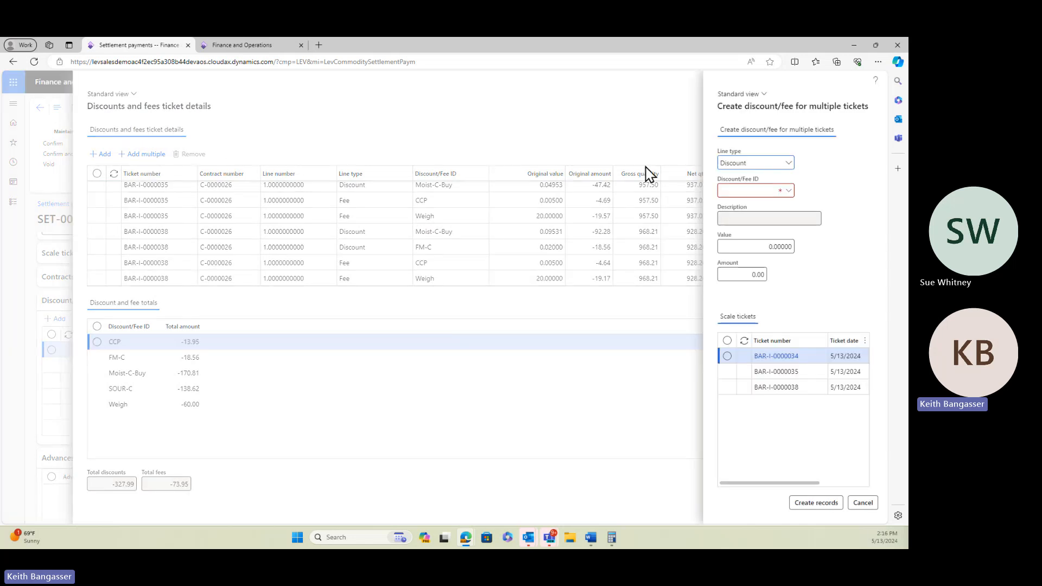
pyautogui.click(789, 163)
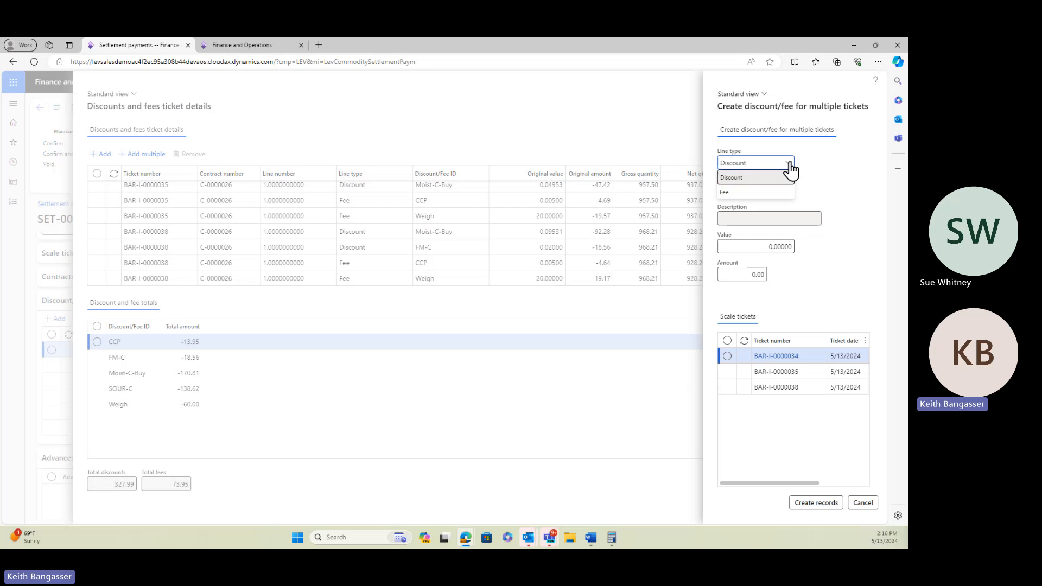
pyautogui.click(724, 191)
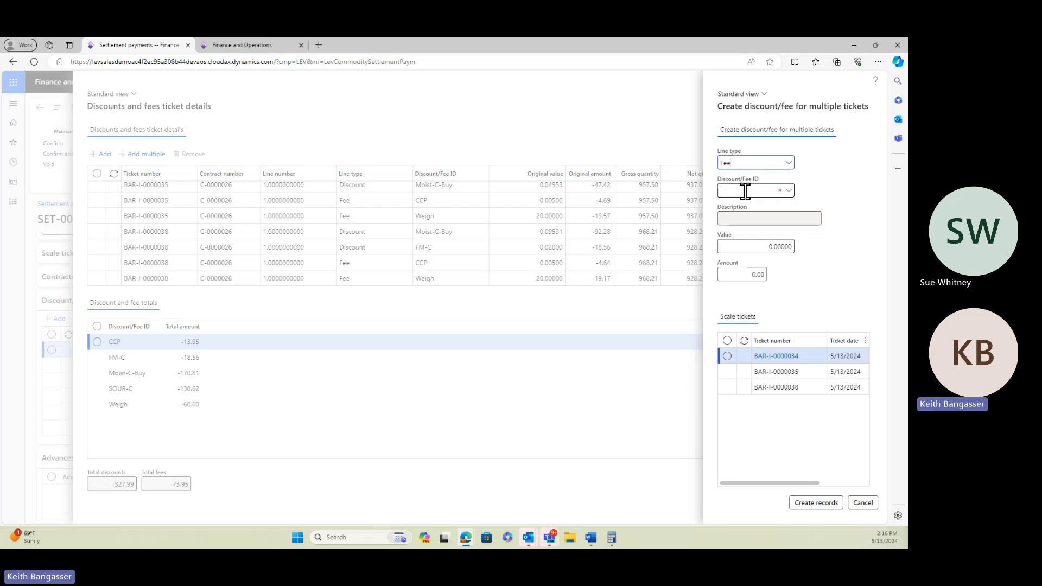
pyautogui.click(788, 190)
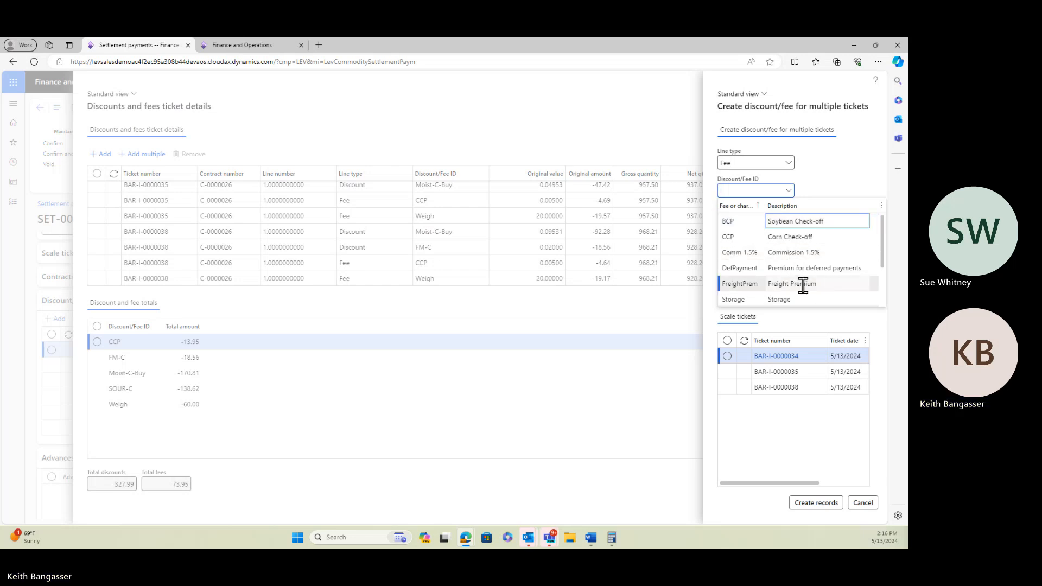
pyautogui.click(740, 284)
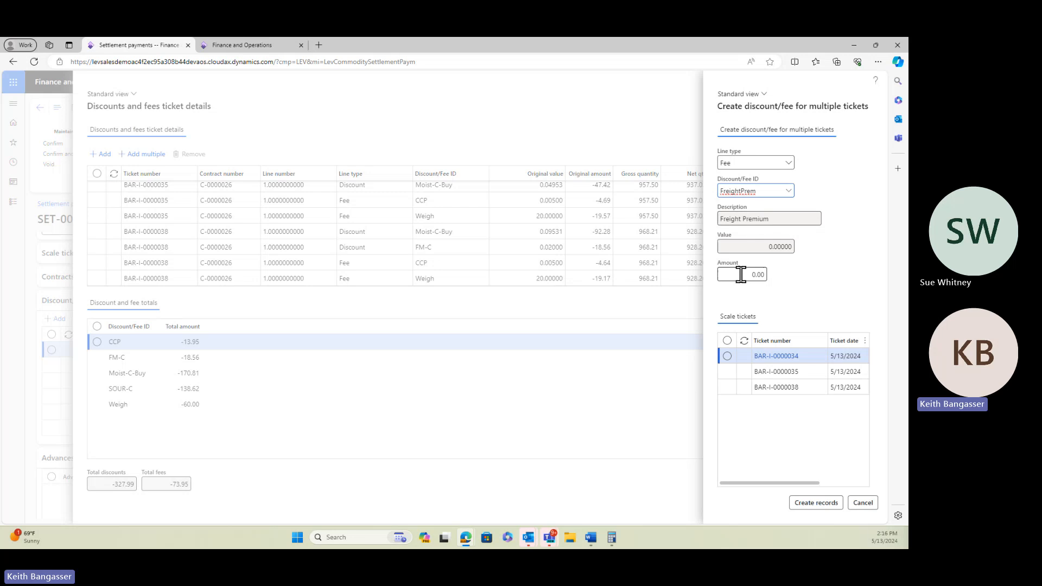
pyautogui.click(743, 274)
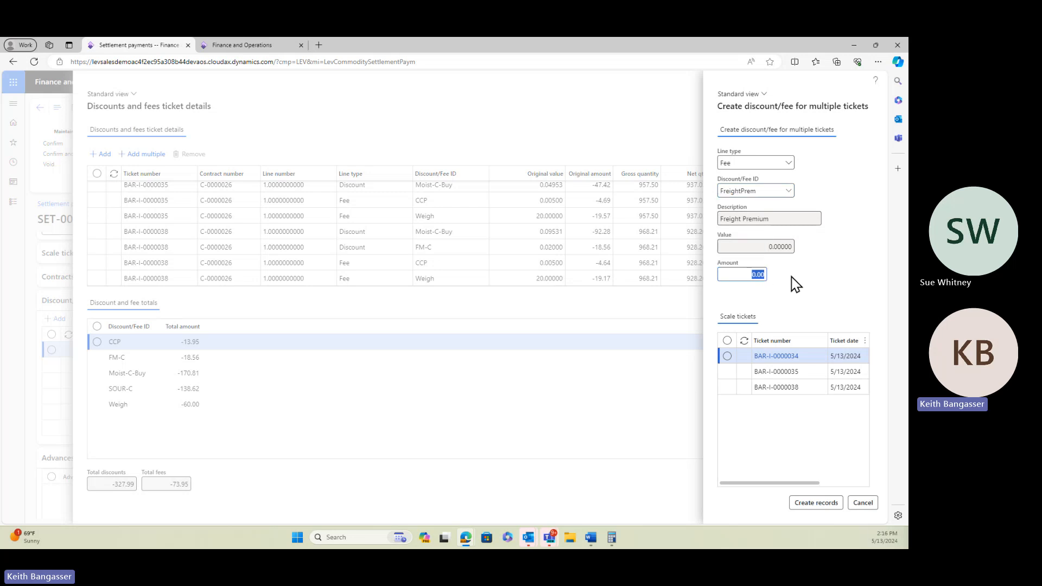
pyautogui.write('55.00')
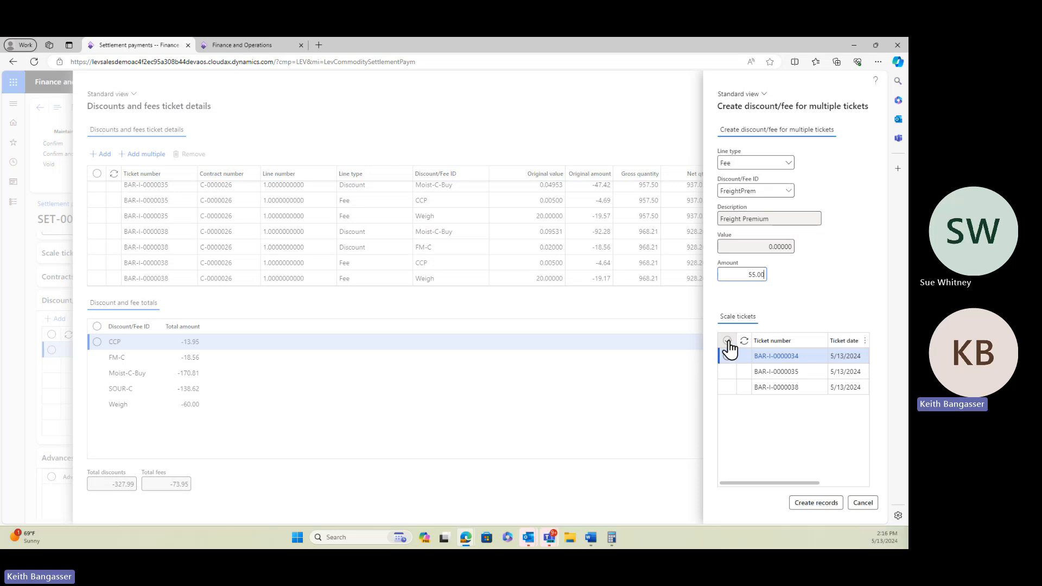
pyautogui.click(727, 340)
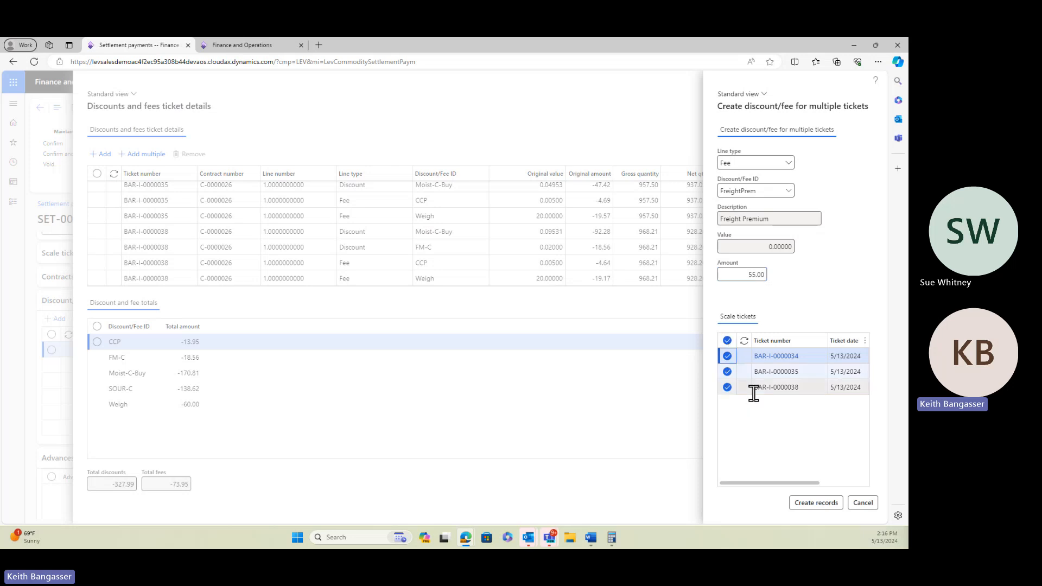
pyautogui.click(742, 273)
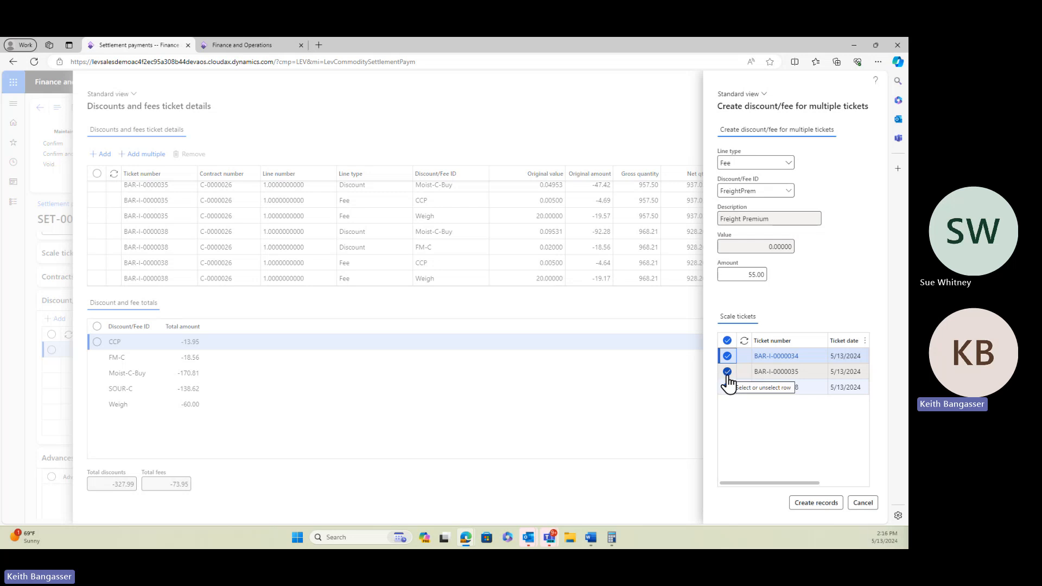
pyautogui.click(727, 372)
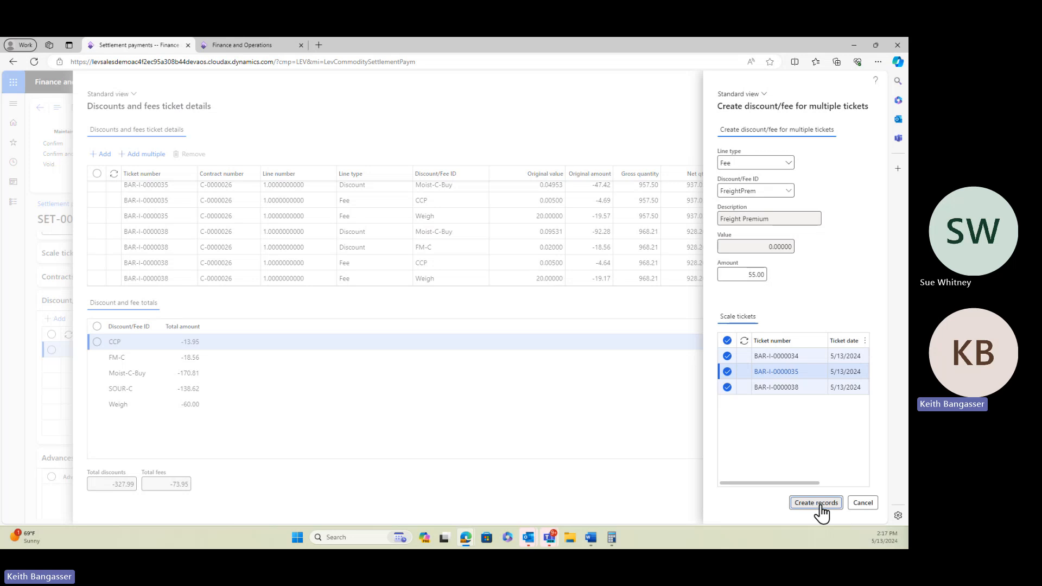
# Create the three 55.00 FreightPrem lines, bringing FreightPrem to 165.00 and total fees to 91.05.
pyautogui.click(815, 502)
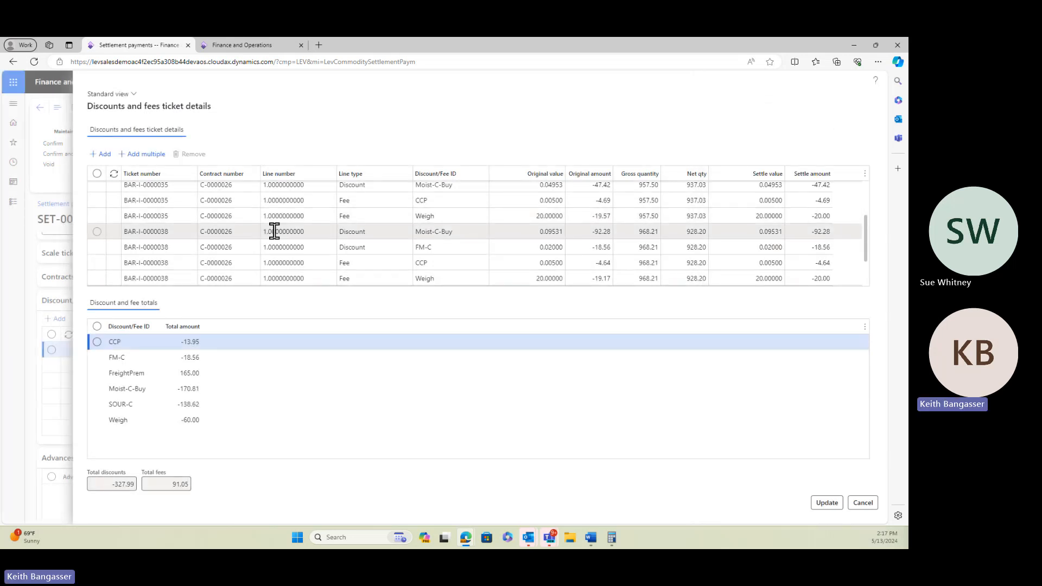
pyautogui.scroll(-3)
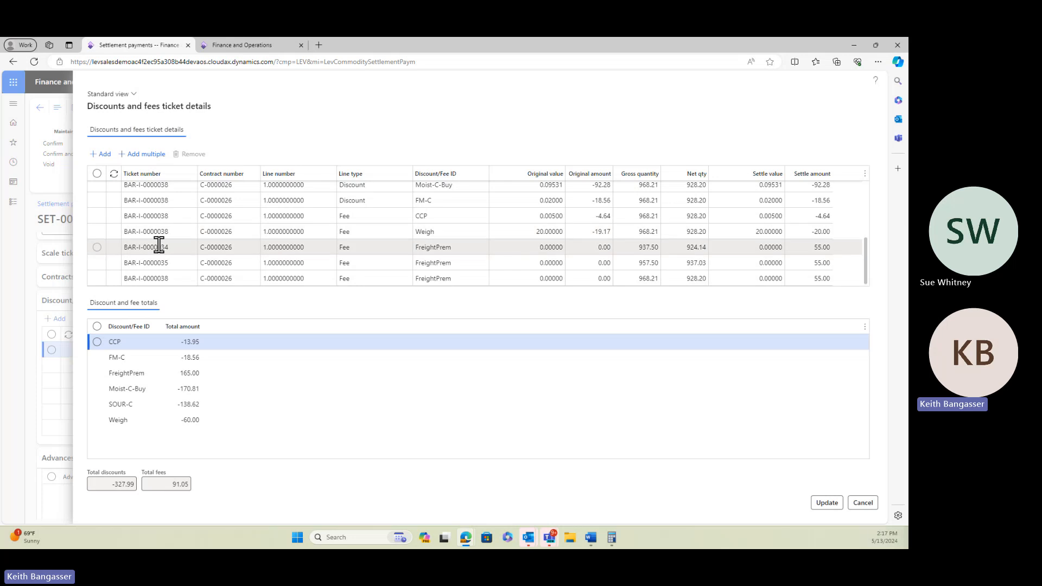
pyautogui.moveTo(157, 278)
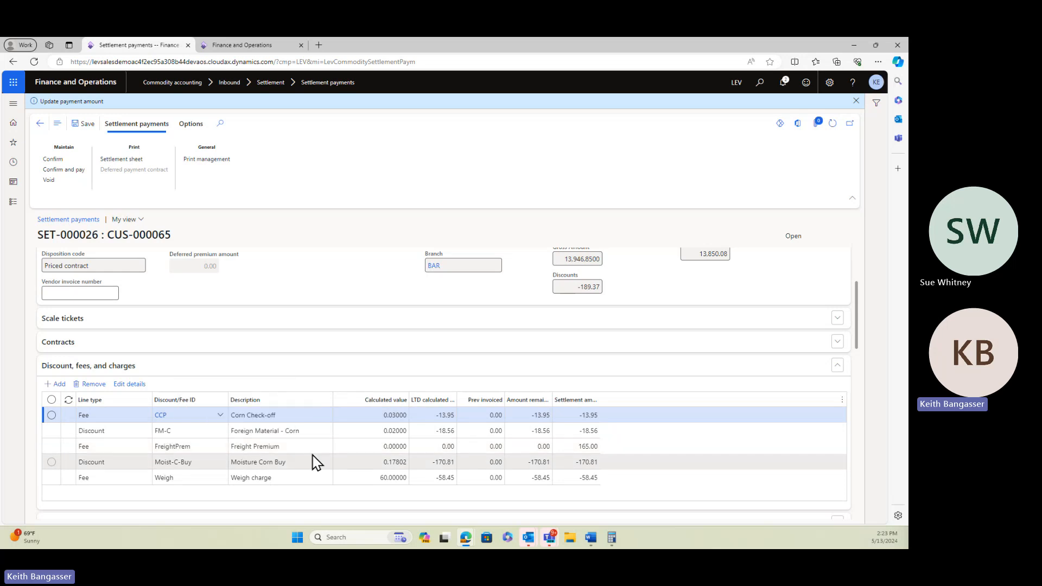
# Update the settlement and run Print > Settlement sheet with Destination Screen.
pyautogui.click(586, 446)
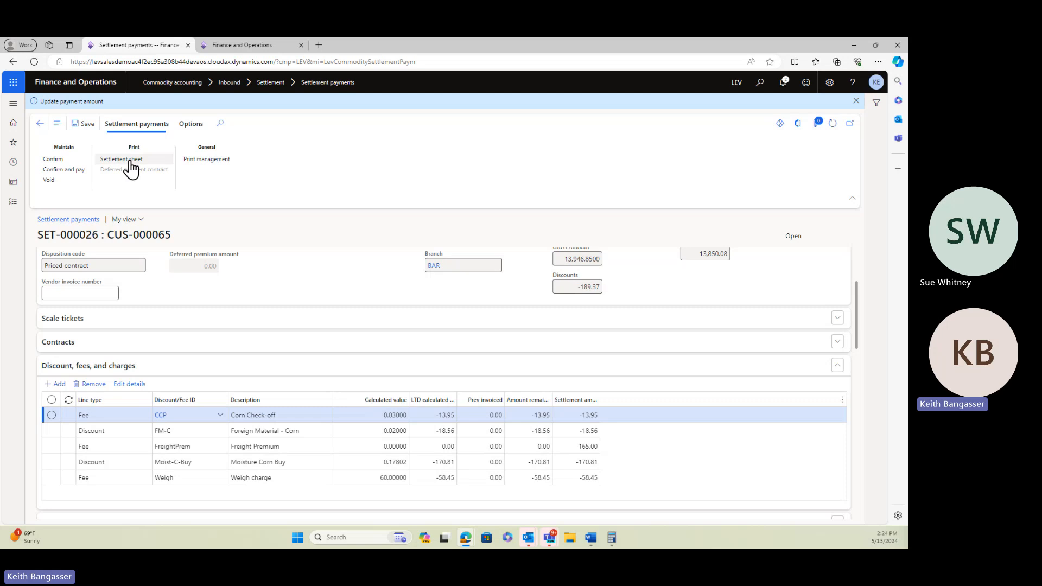
pyautogui.click(122, 158)
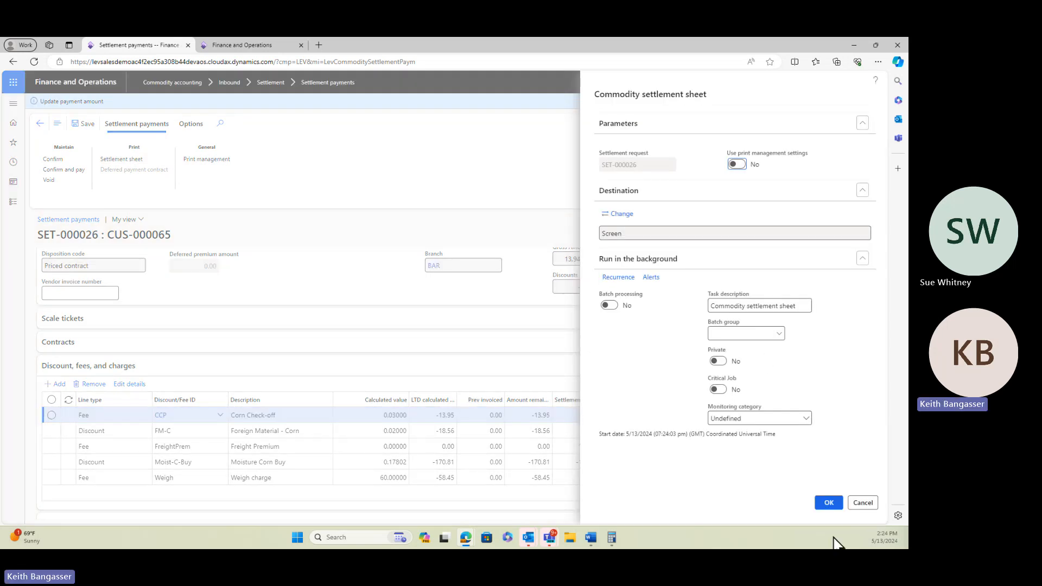
pyautogui.click(829, 503)
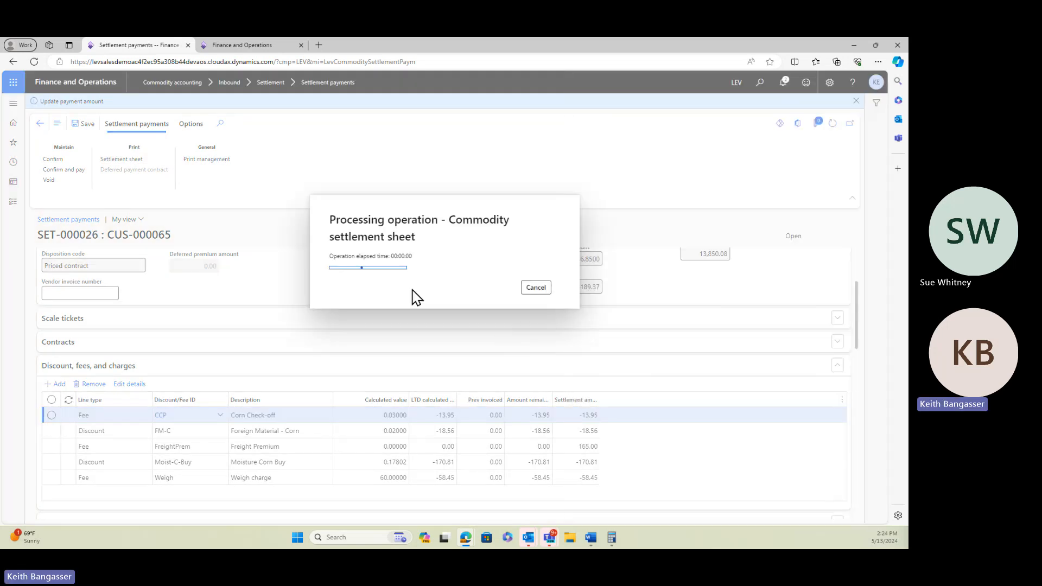